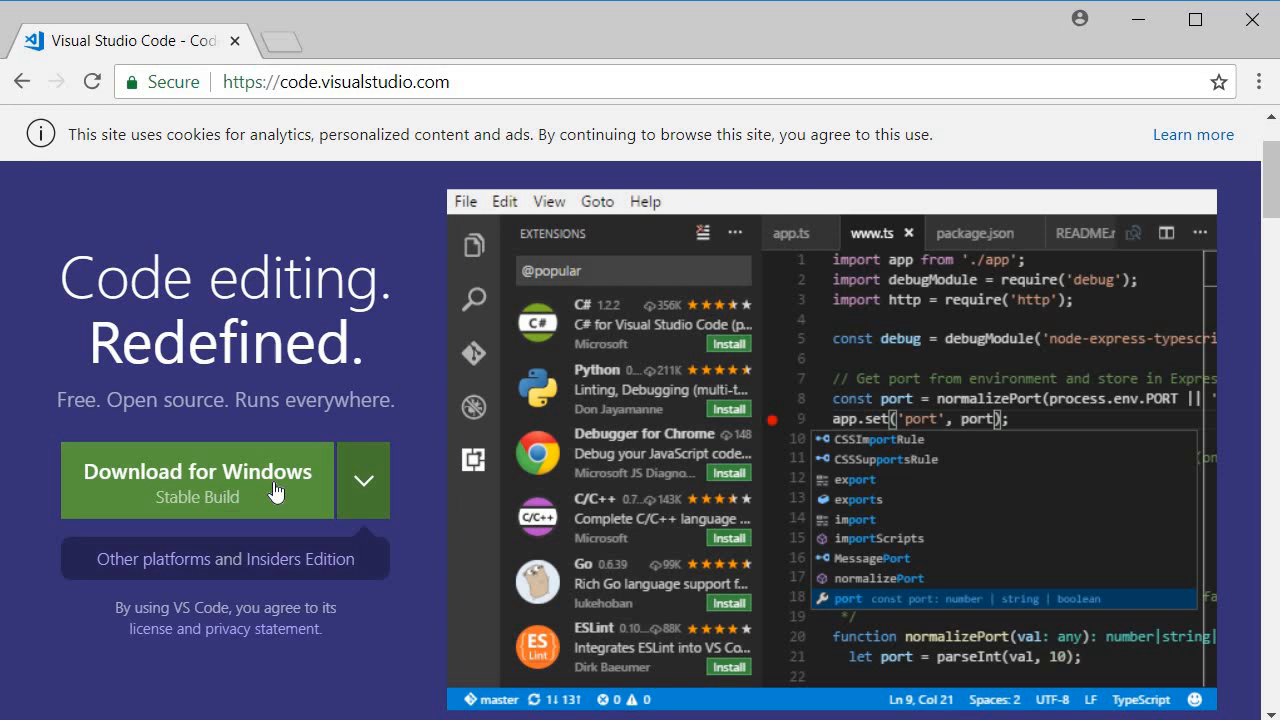
# Expand the download dropdown to list stable and insiders builds for macOS, Windows x64 and Linux x64
pyautogui.click(364, 480)
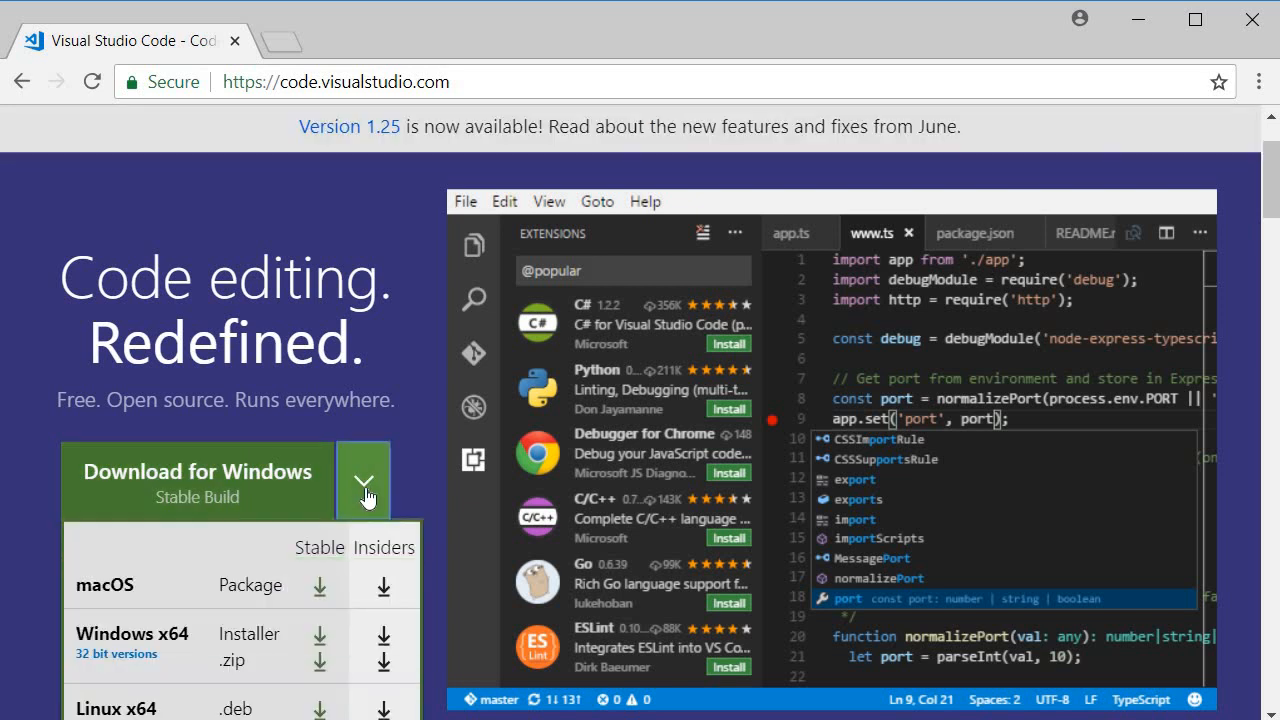
pyautogui.moveTo(372, 628)
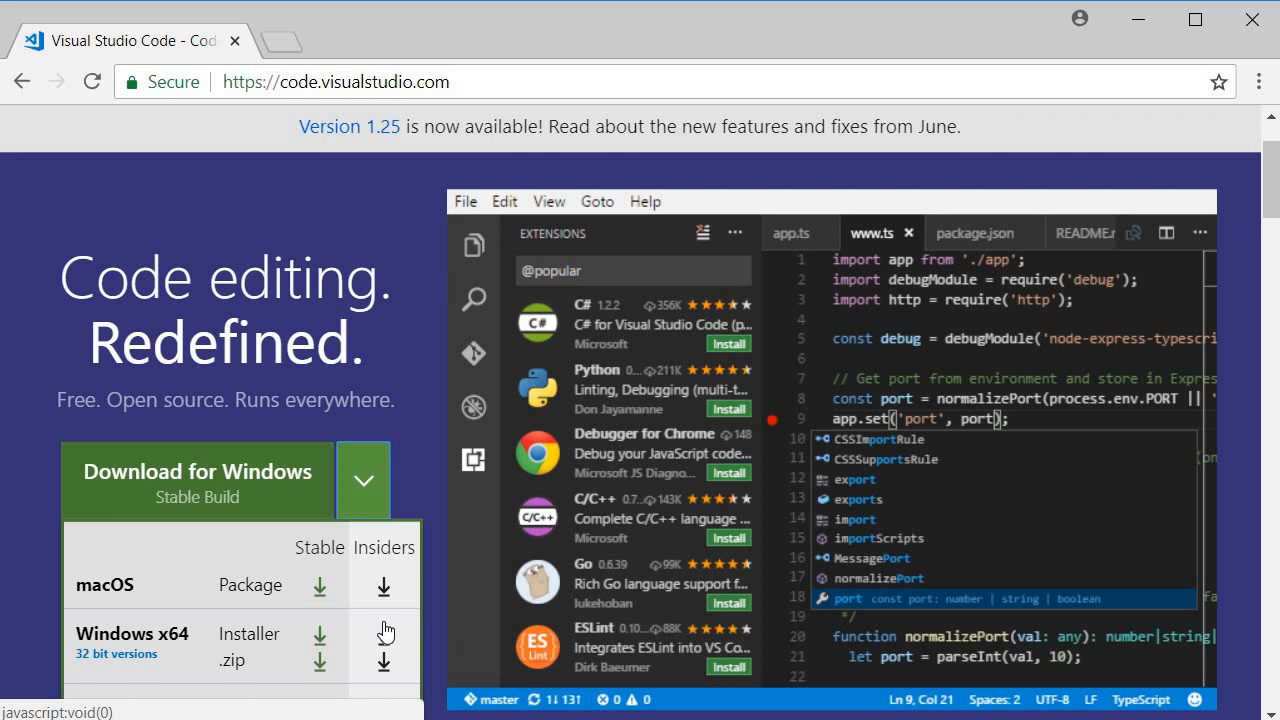
pyautogui.moveTo(434, 496)
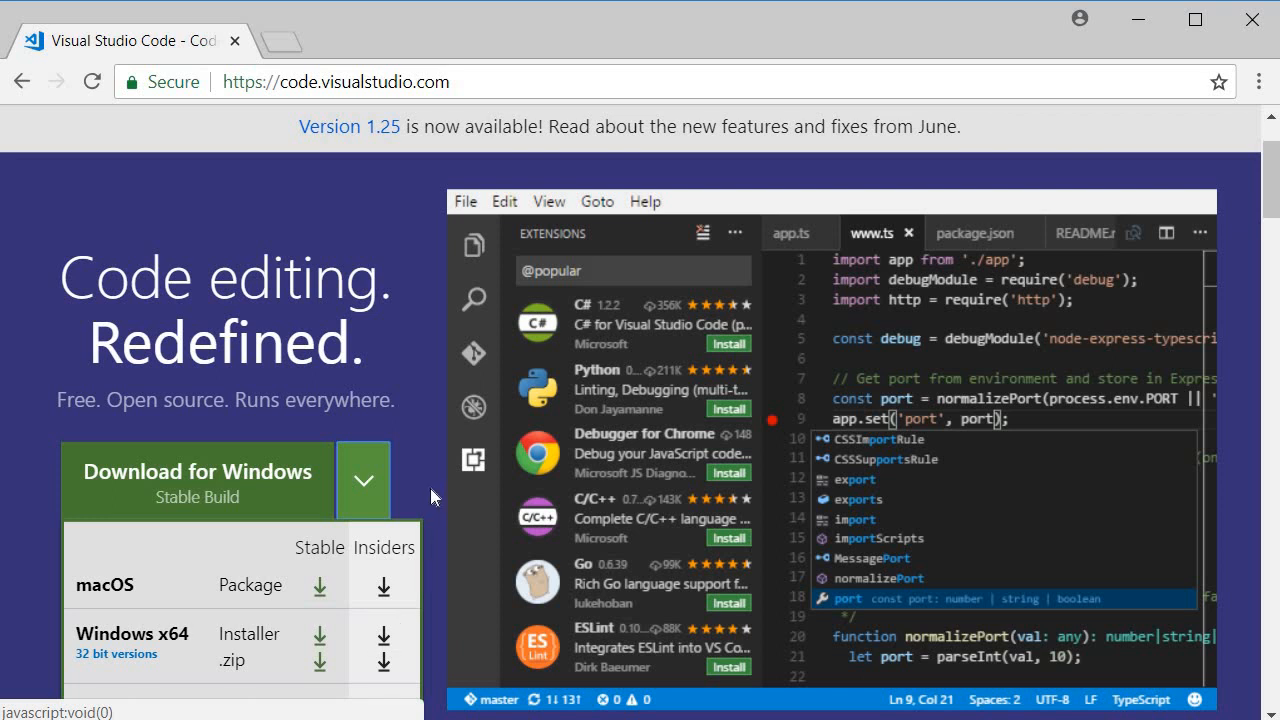
pyautogui.click(364, 480)
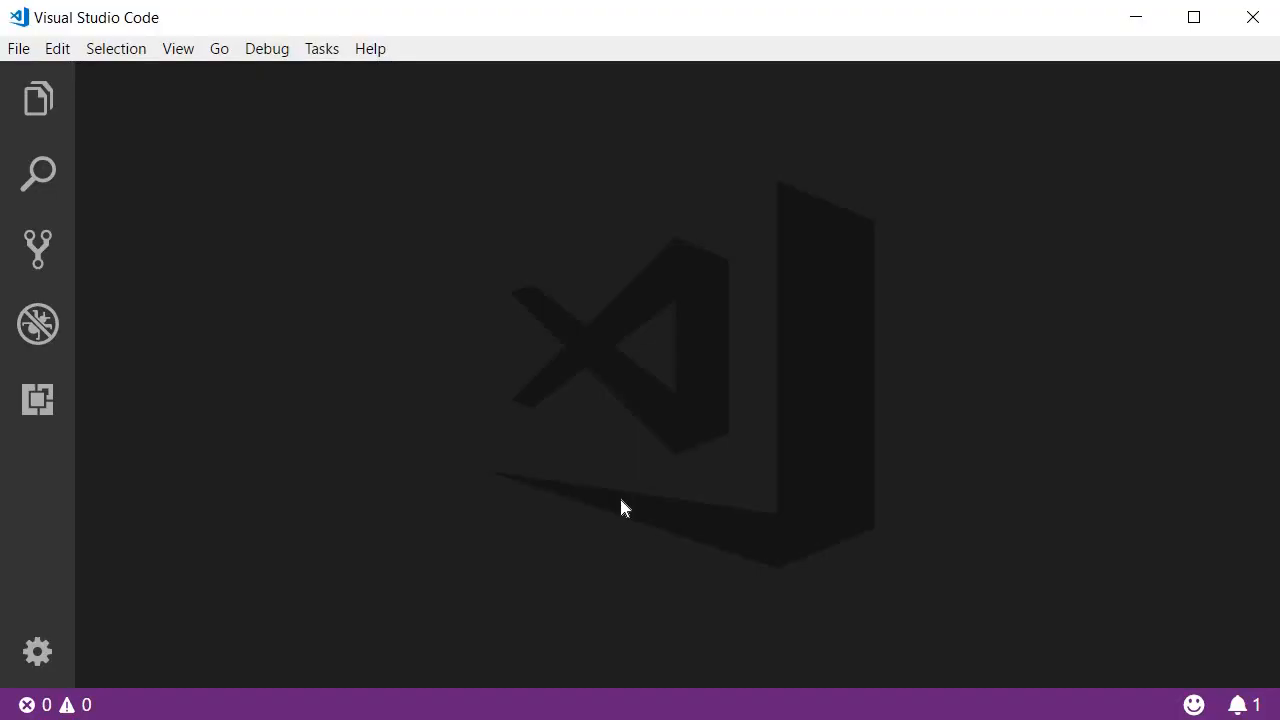
pyautogui.moveTo(630, 608)
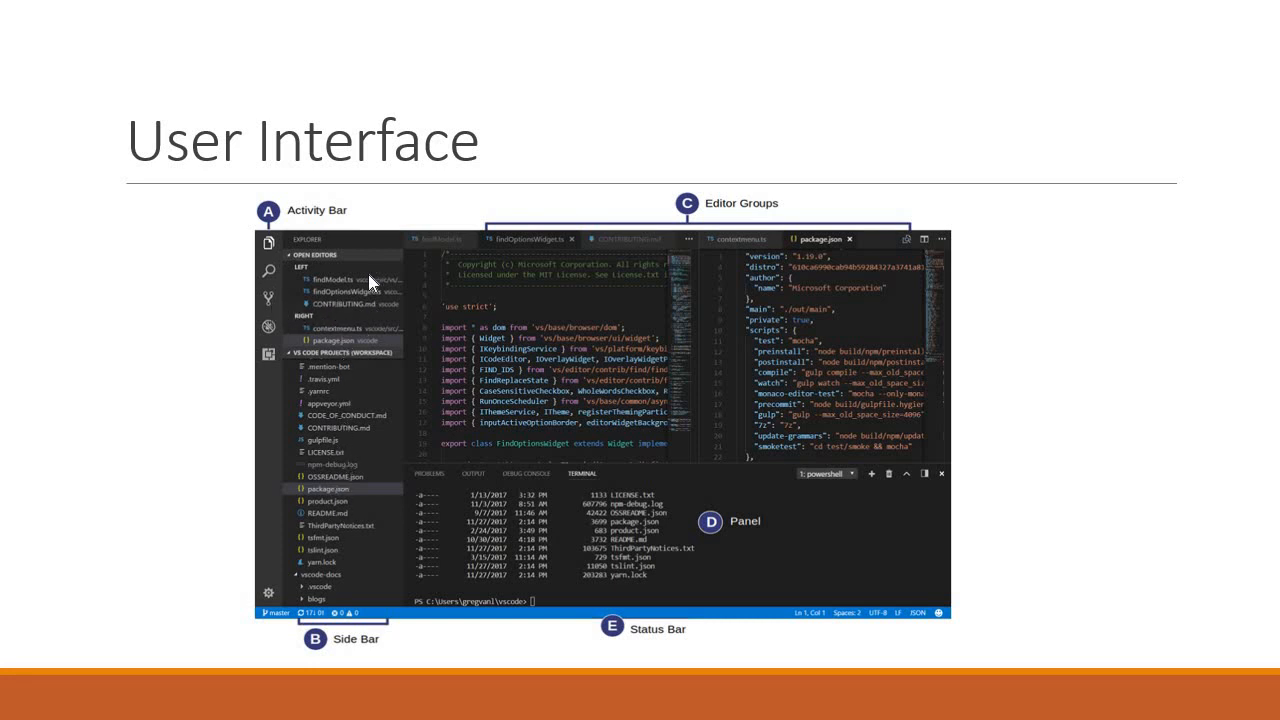
pyautogui.moveTo(340, 400)
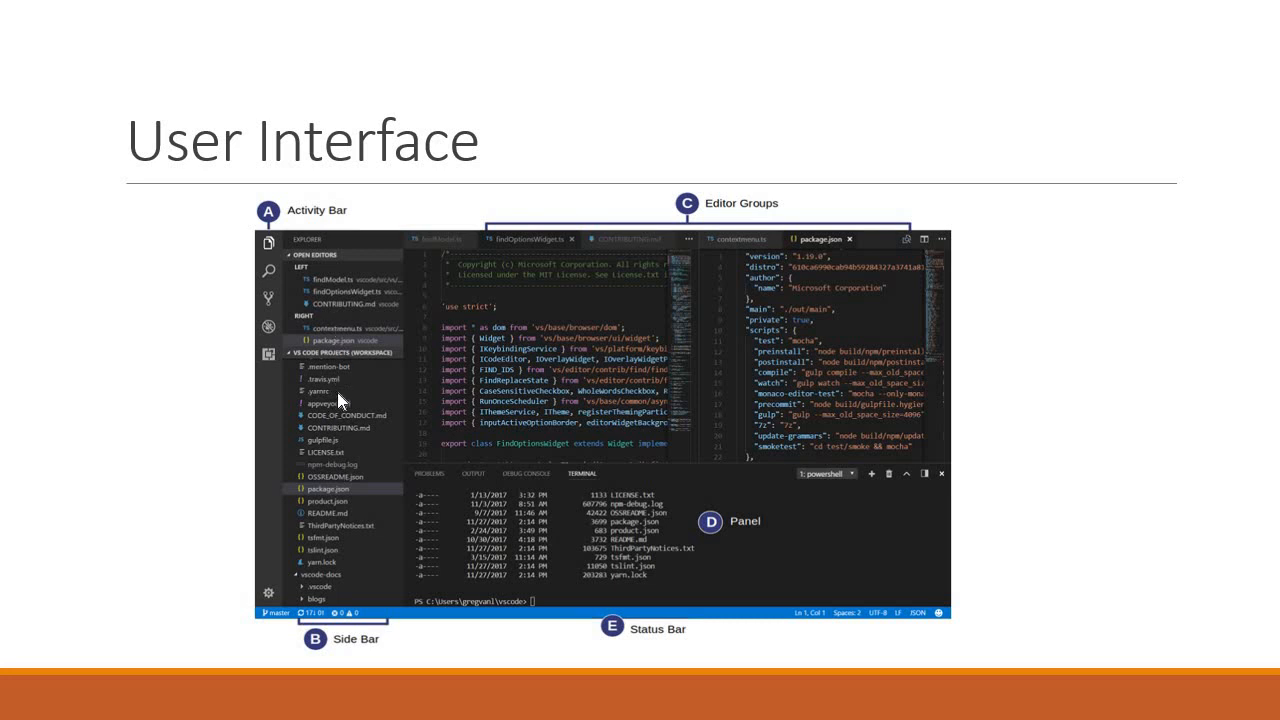
pyautogui.moveTo(604, 344)
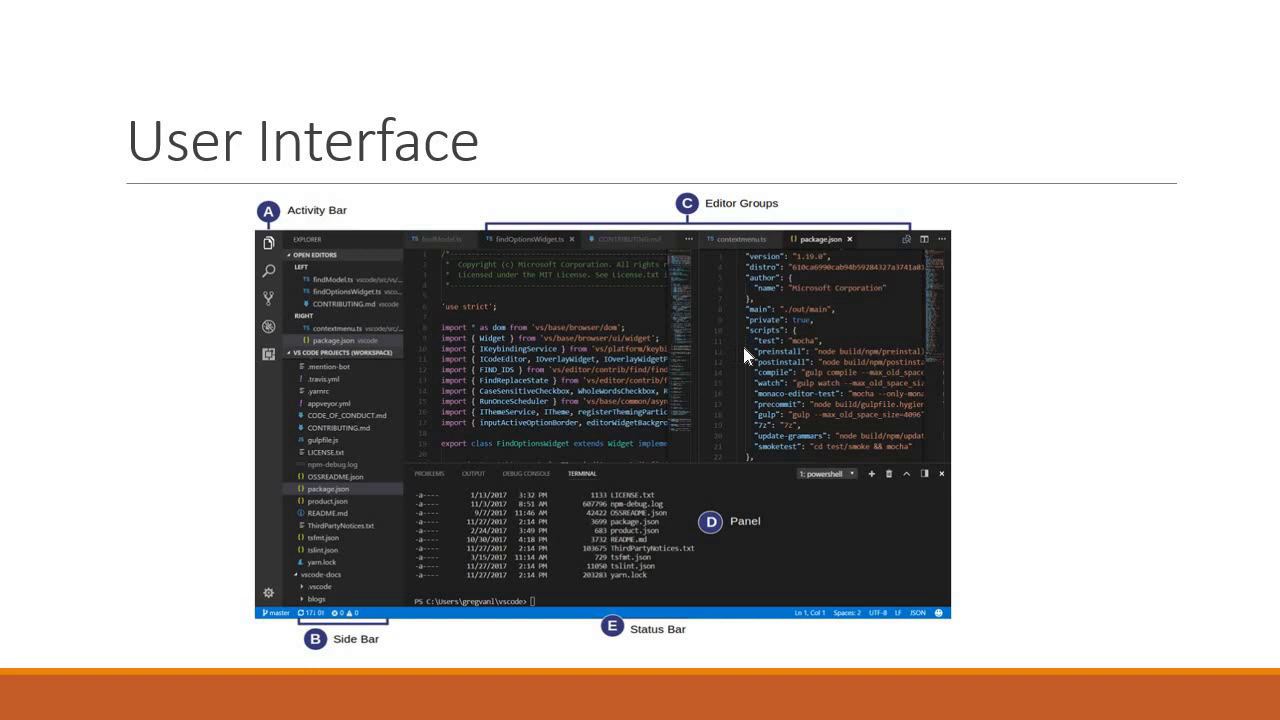
pyautogui.moveTo(756, 560)
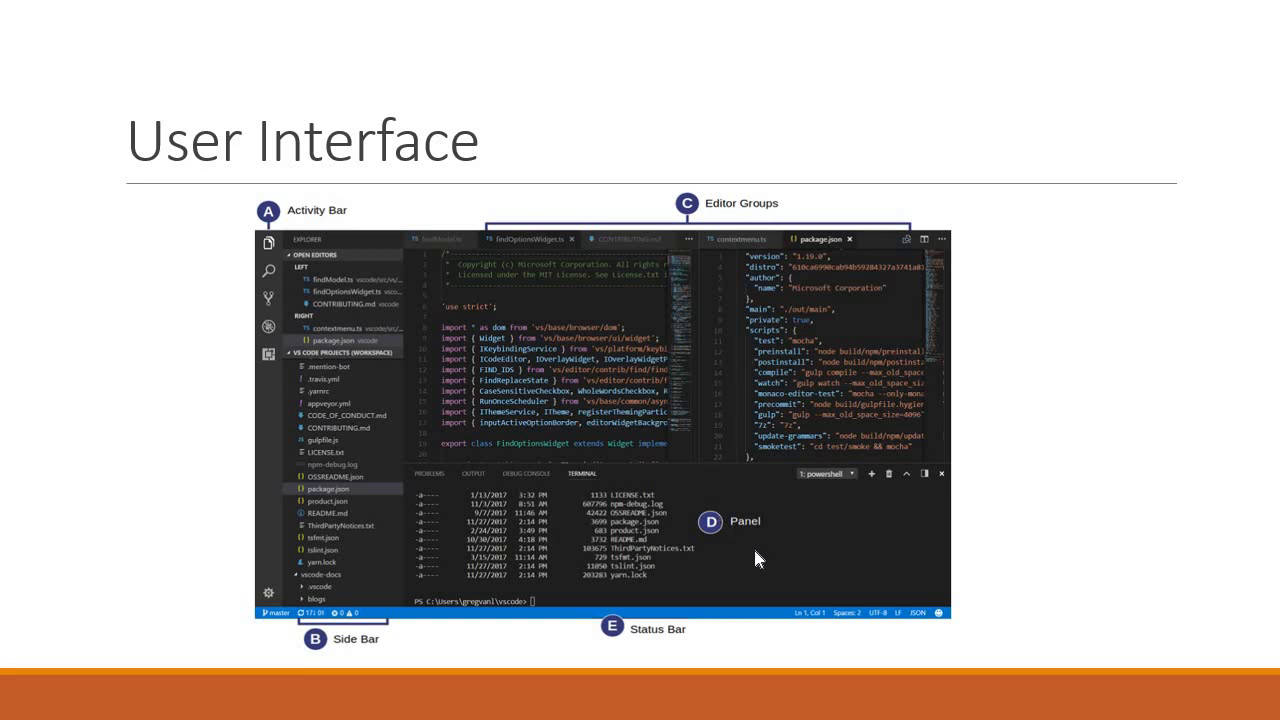
pyautogui.moveTo(610, 536)
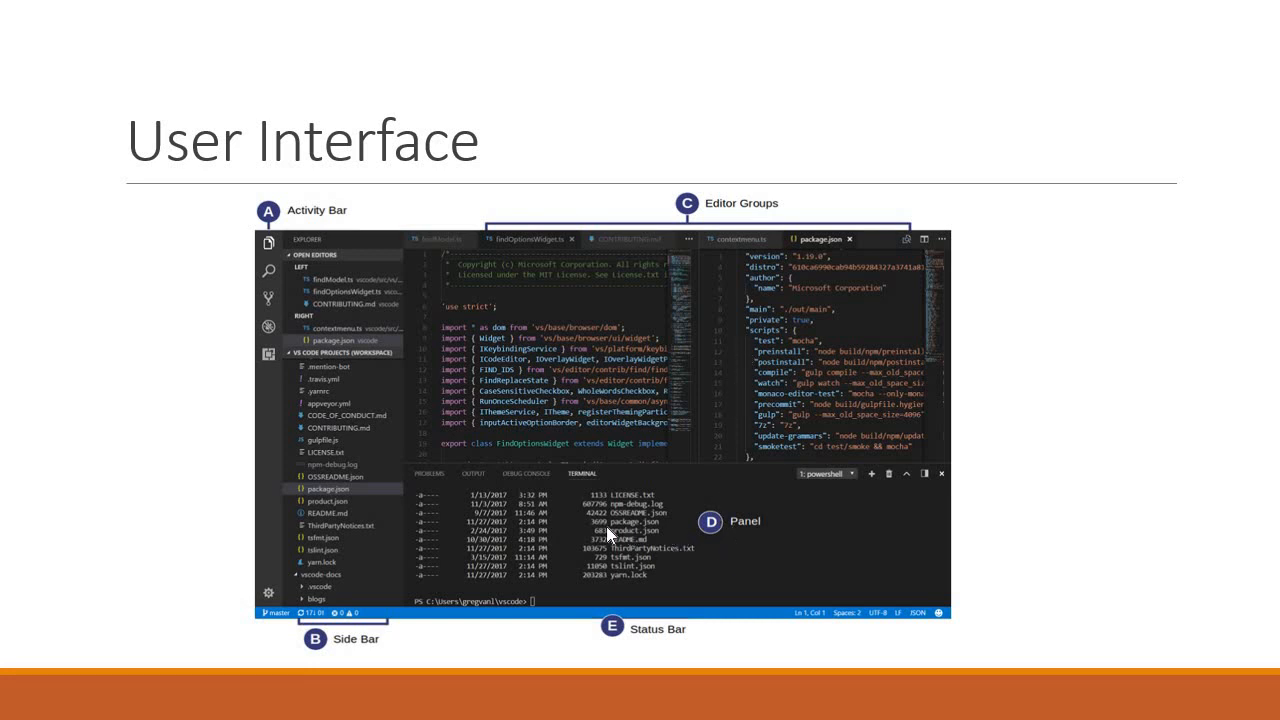
pyautogui.moveTo(482, 530)
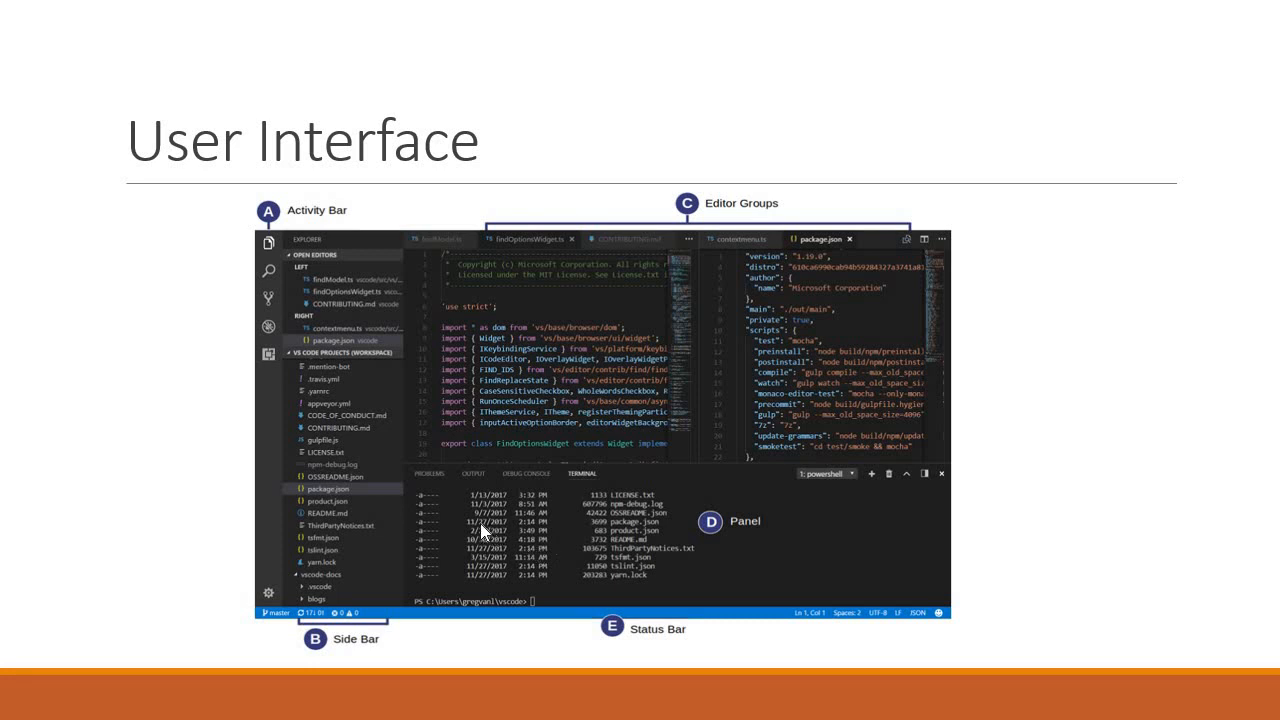
pyautogui.moveTo(596, 508)
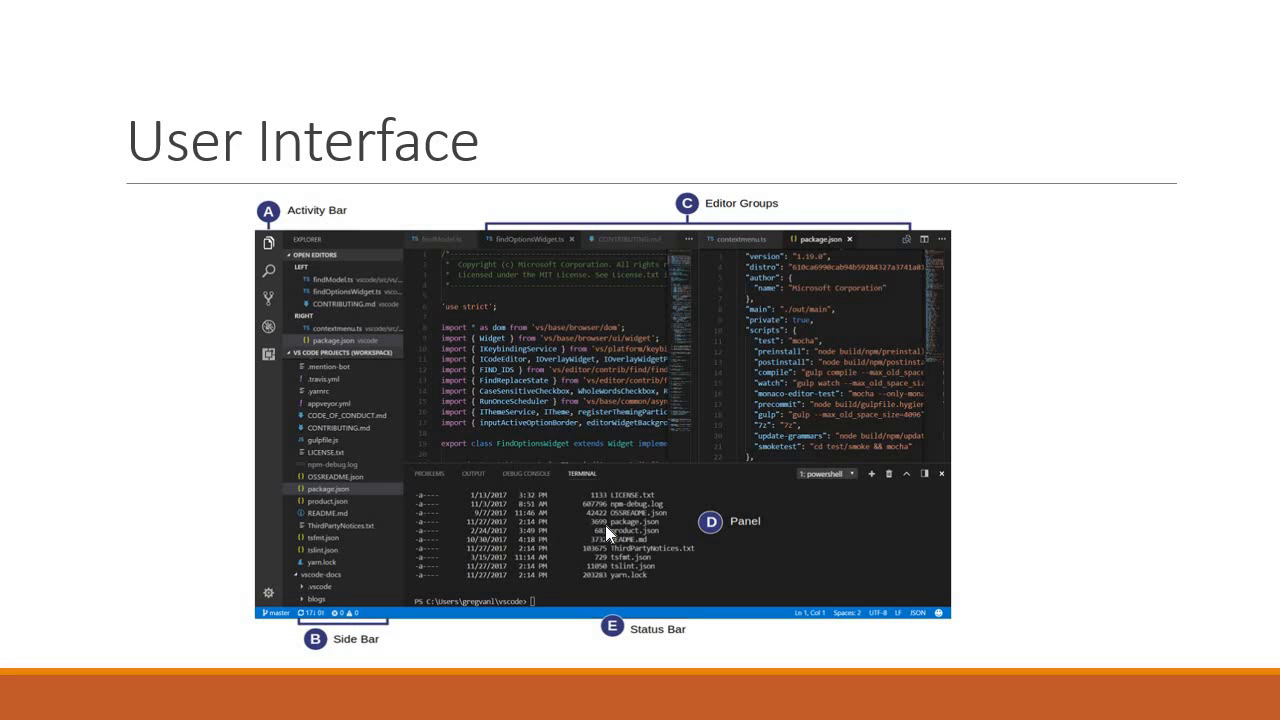
pyautogui.moveTo(508, 624)
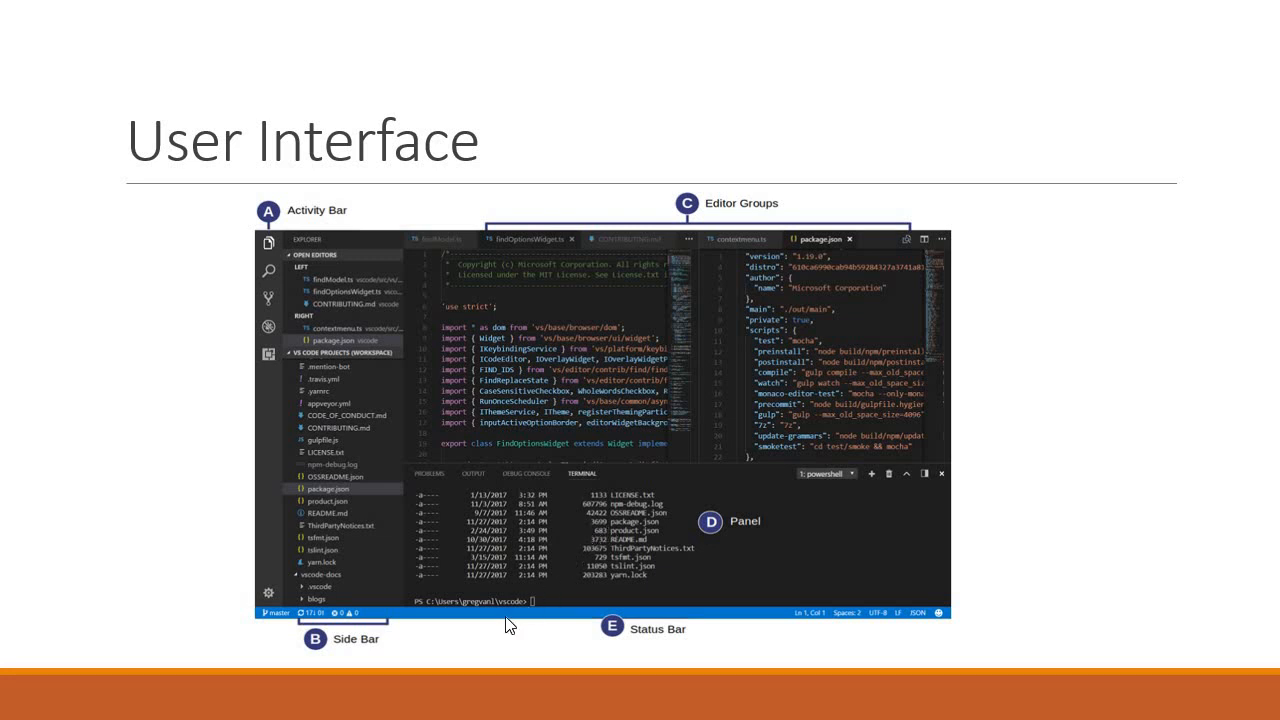
pyautogui.moveTo(700, 644)
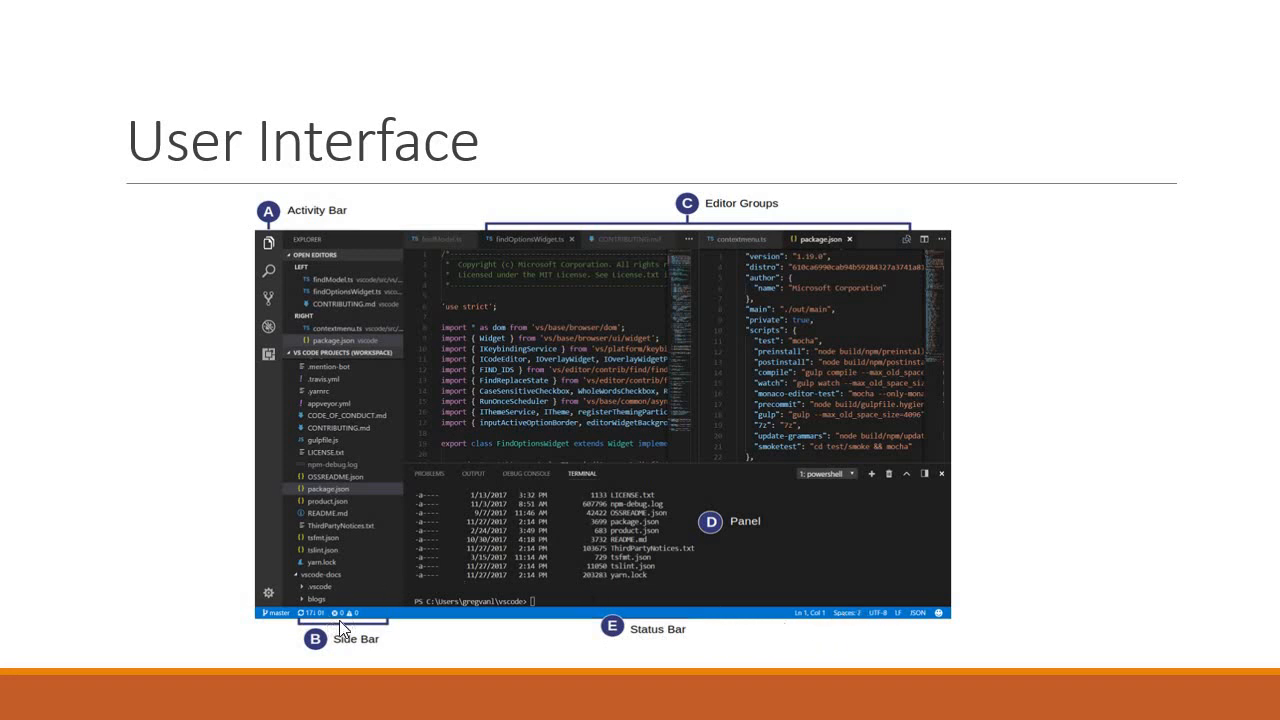
pyautogui.moveTo(480, 672)
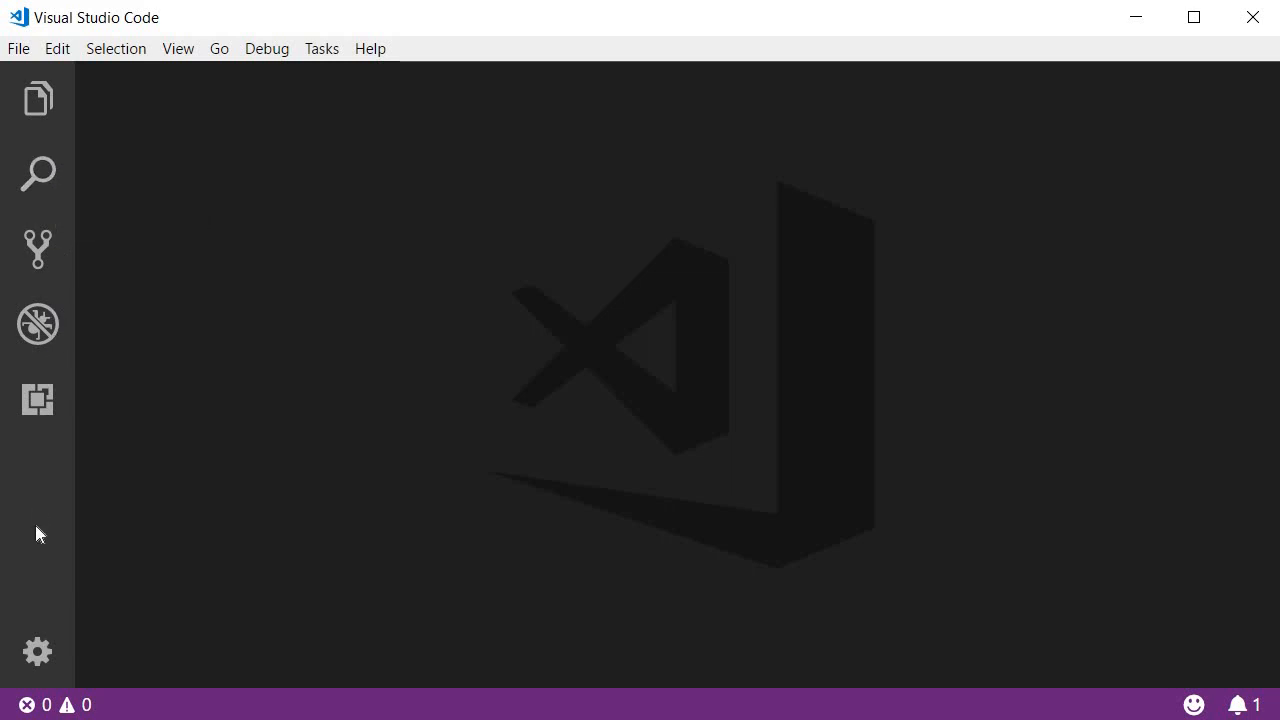
# Step through the Activity Bar views: Explorer, Search, Source Control, Debug, ending on Extensions
pyautogui.click(38, 98)
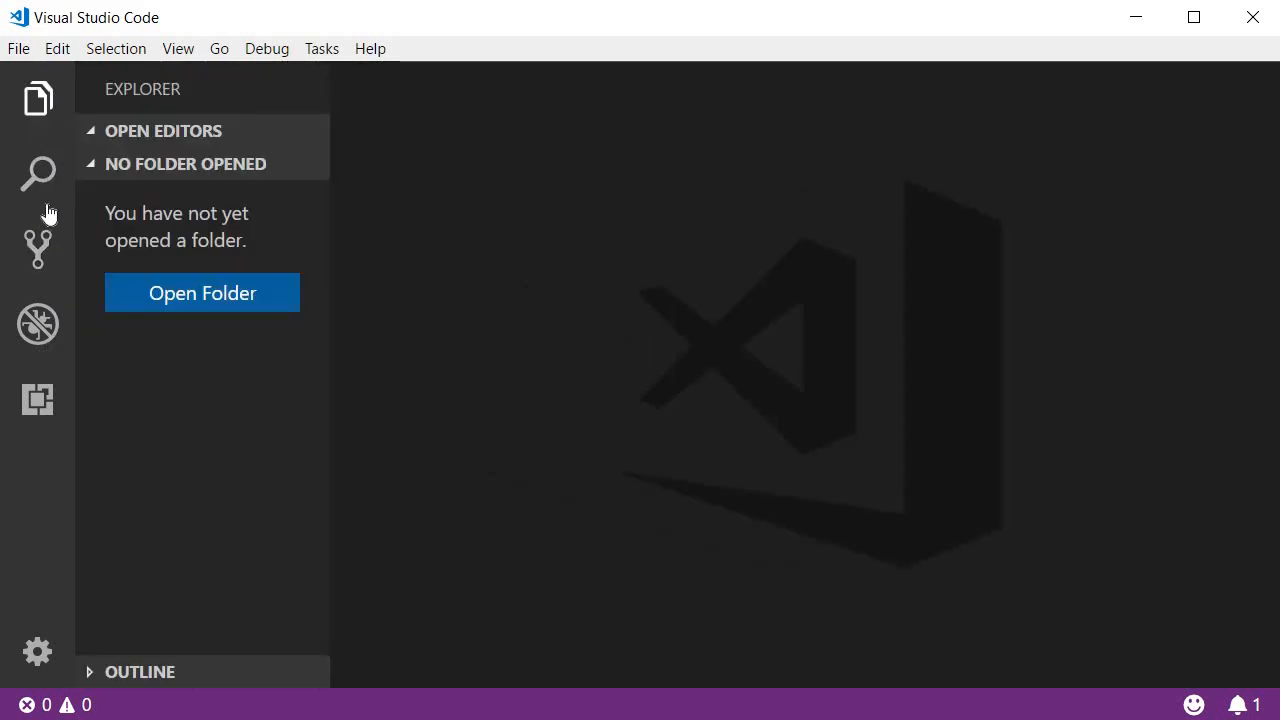
pyautogui.click(36, 172)
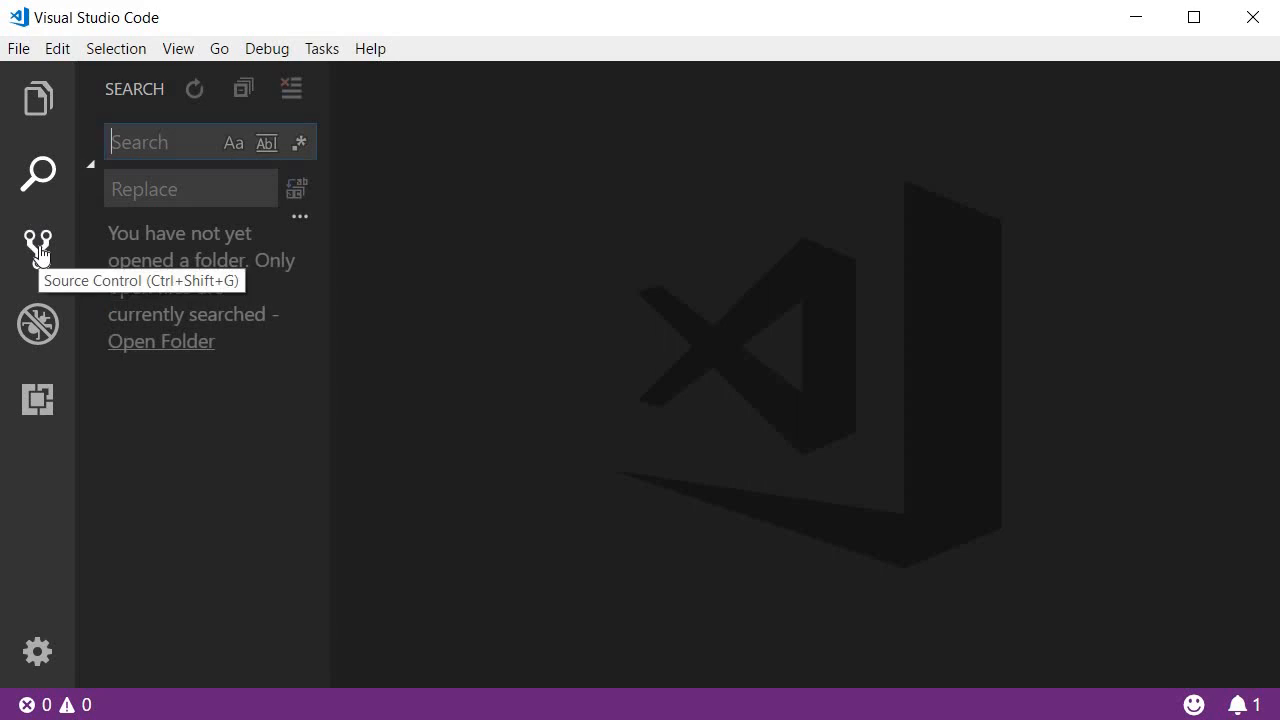
pyautogui.click(36, 248)
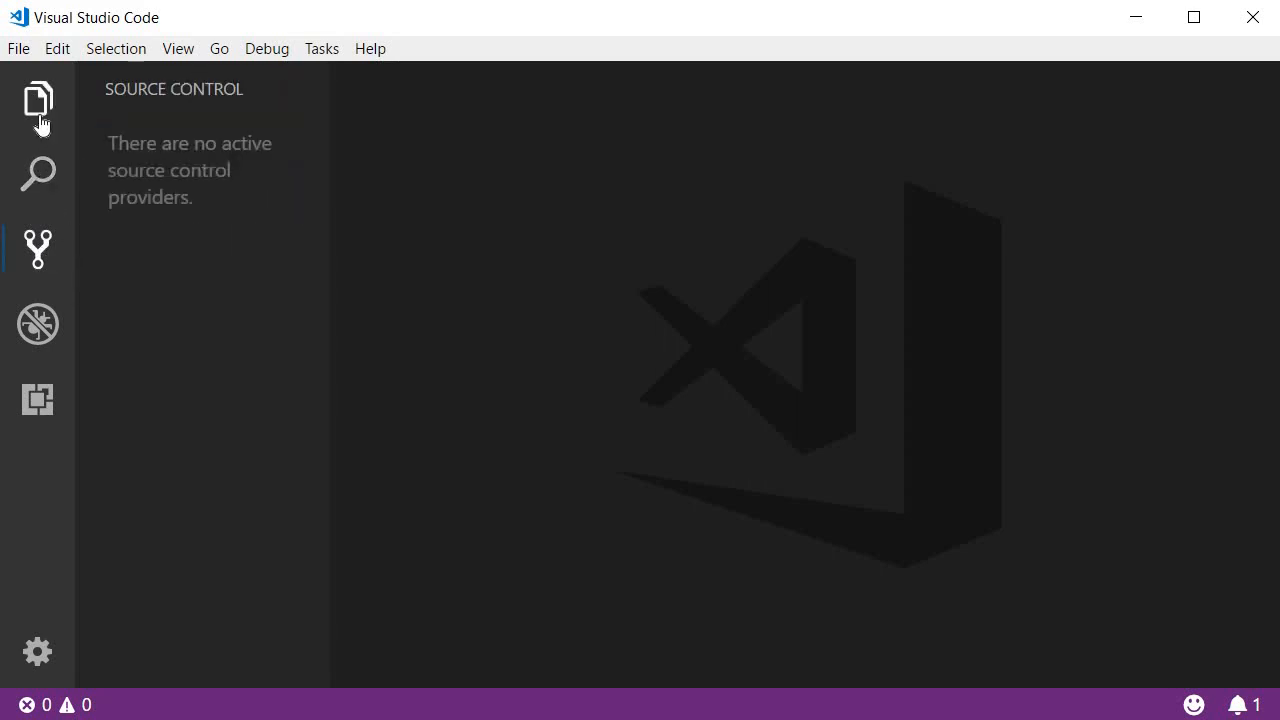
pyautogui.click(36, 172)
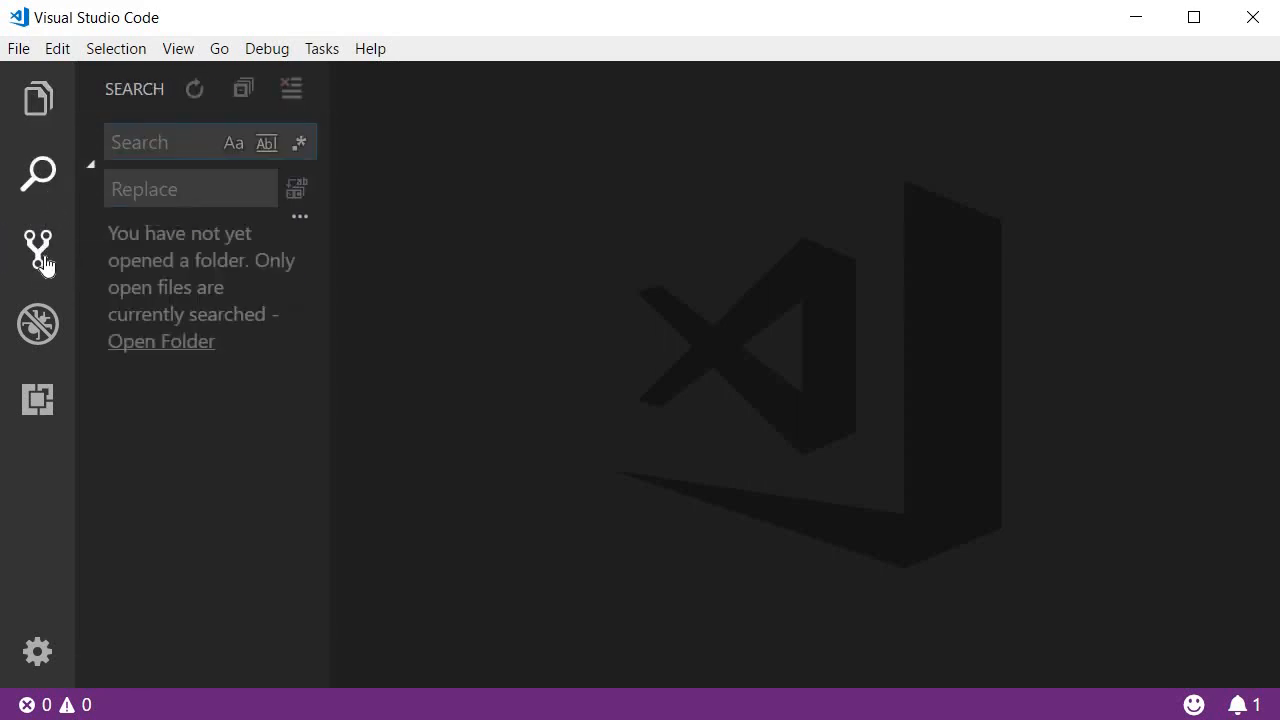
pyautogui.click(36, 324)
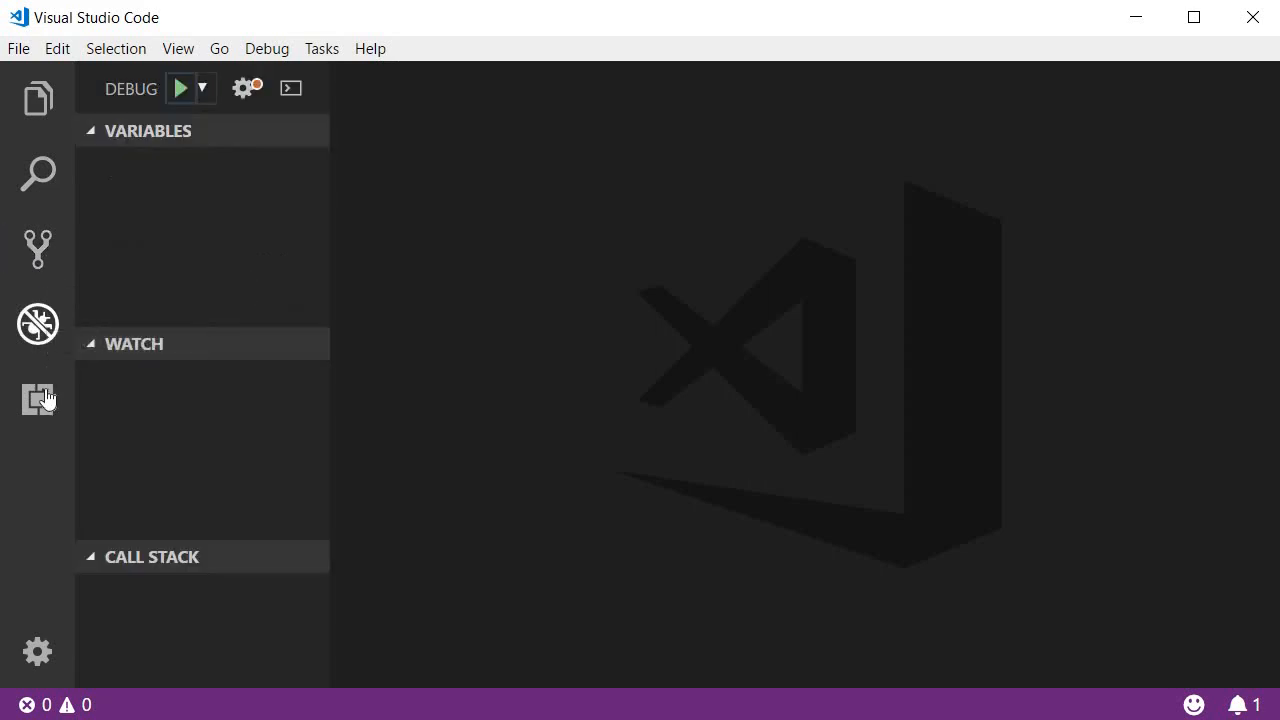
pyautogui.click(36, 398)
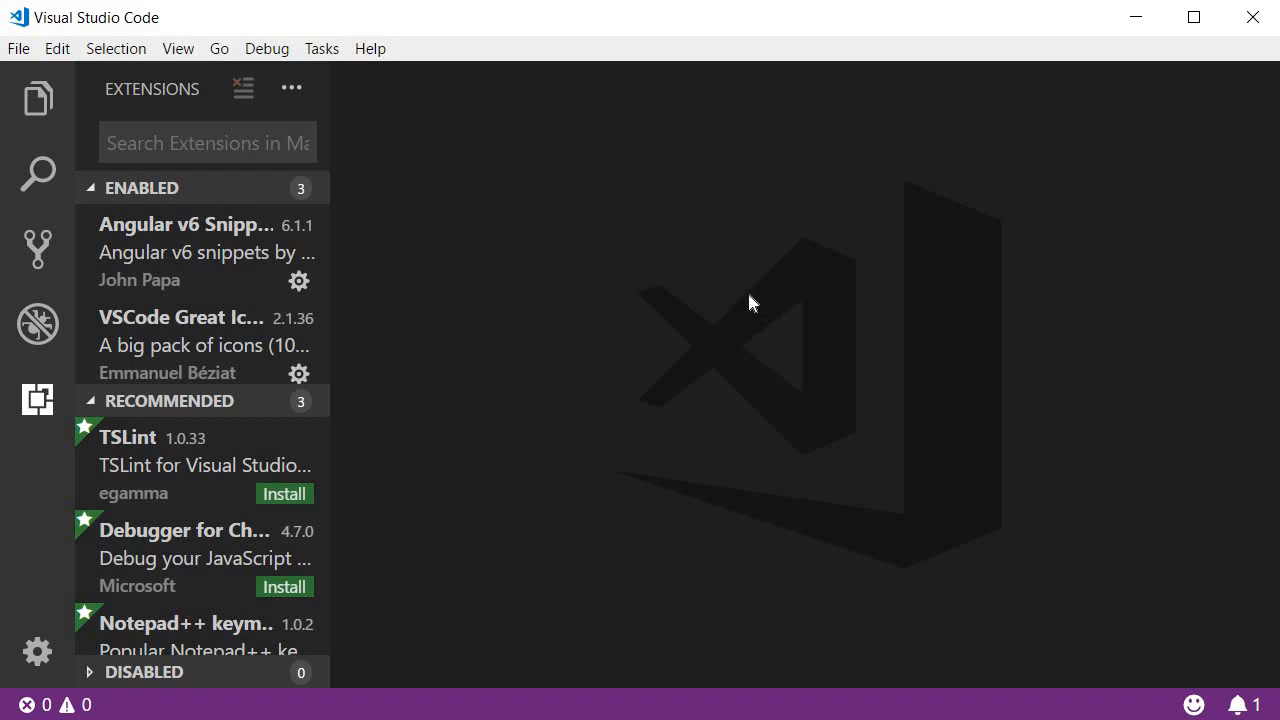
pyautogui.moveTo(138, 58)
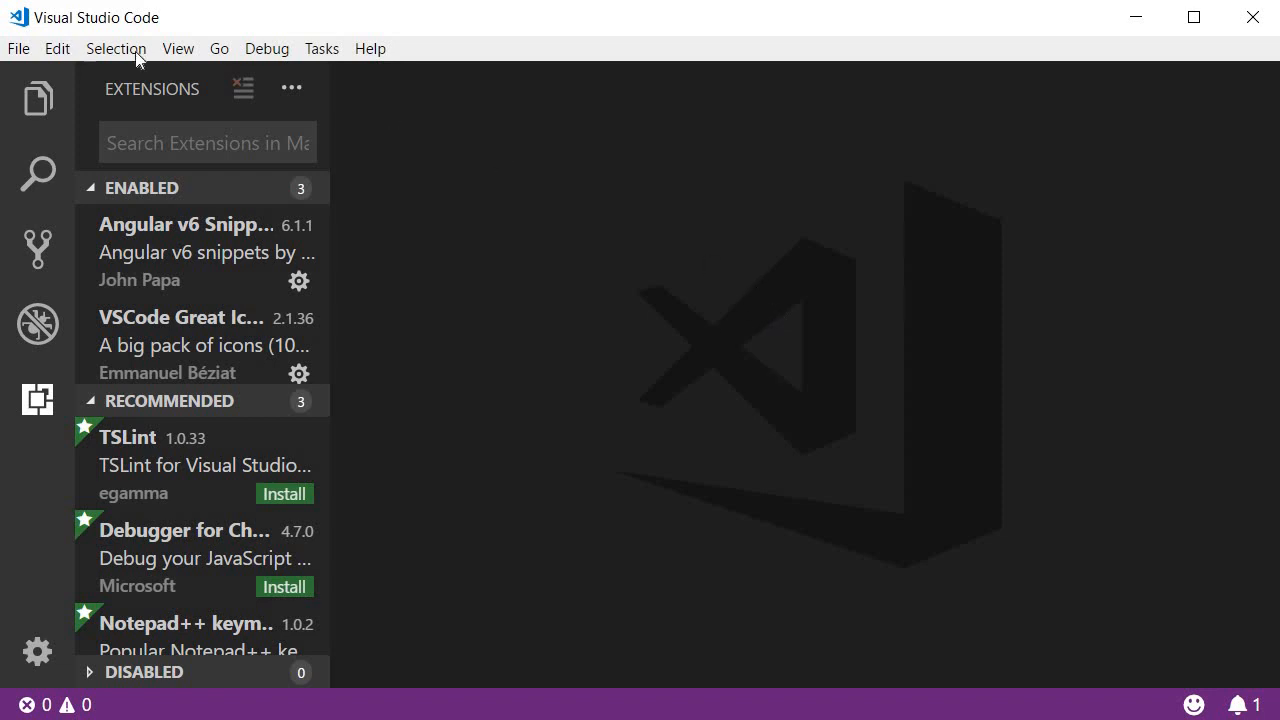
# Show the Output panel from the View menu, then switch it to the integrated PowerShell terminal
pyautogui.click(178, 48)
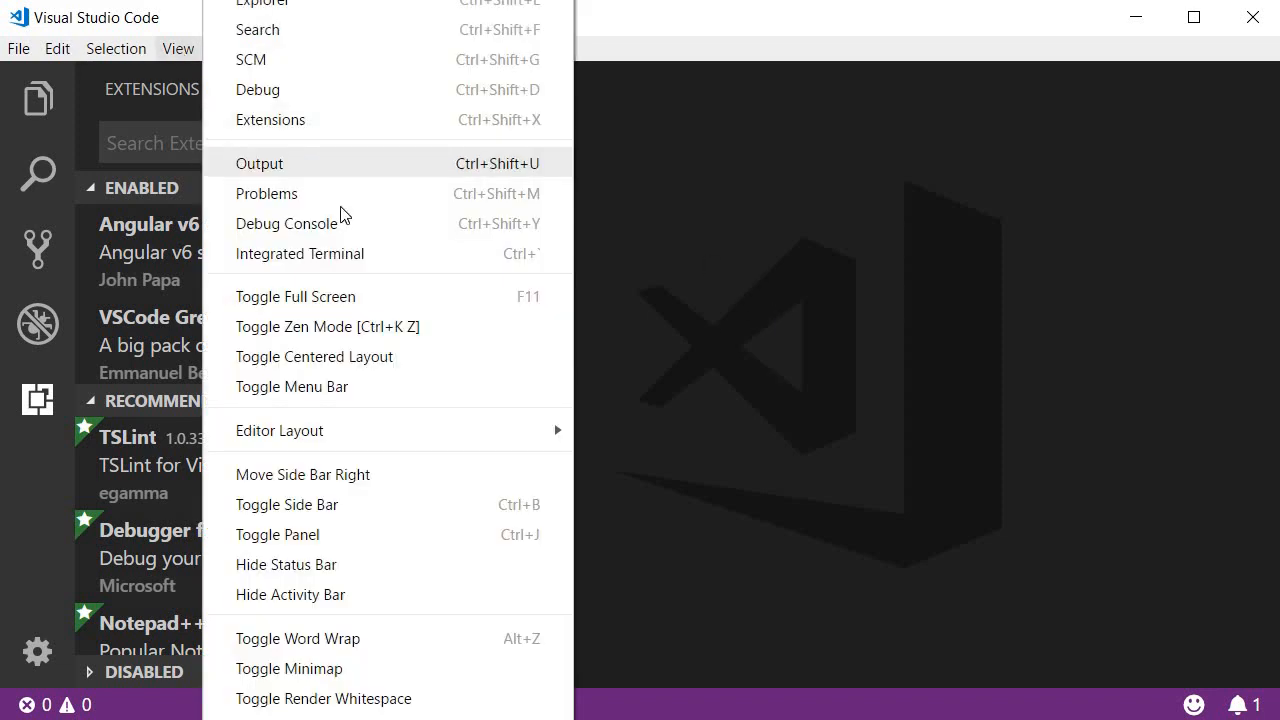
pyautogui.click(260, 164)
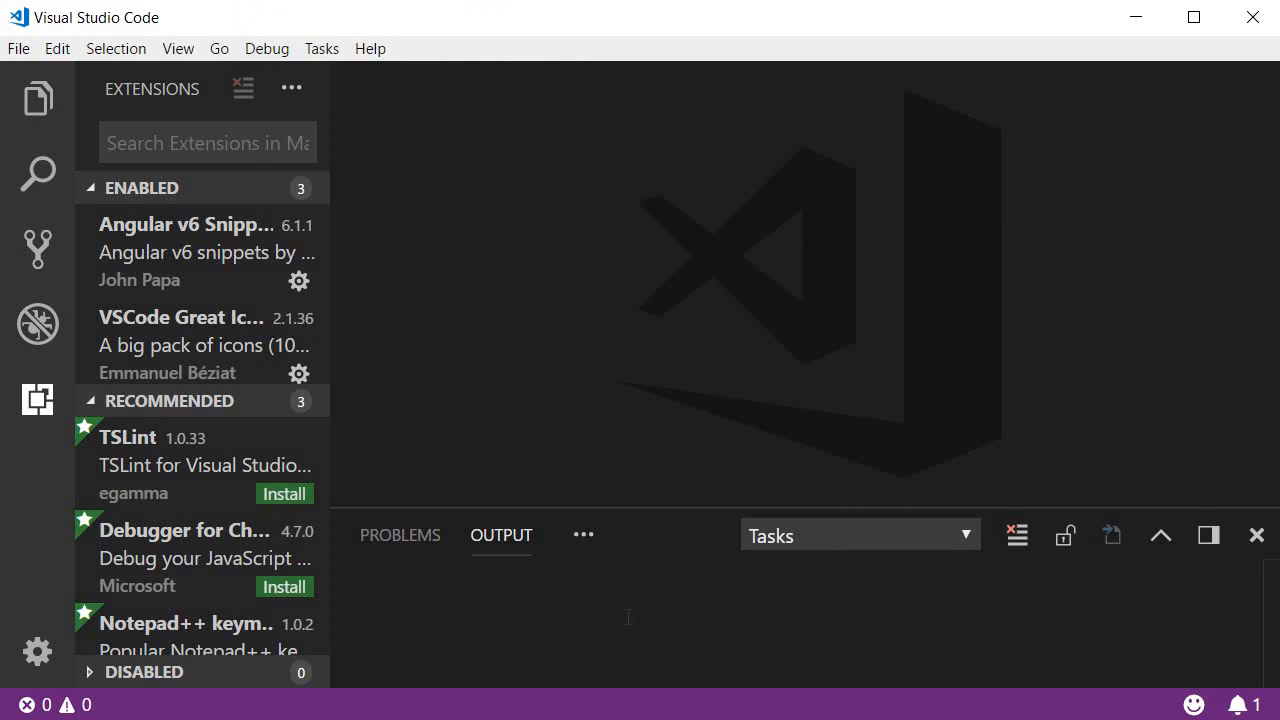
pyautogui.moveTo(400, 536)
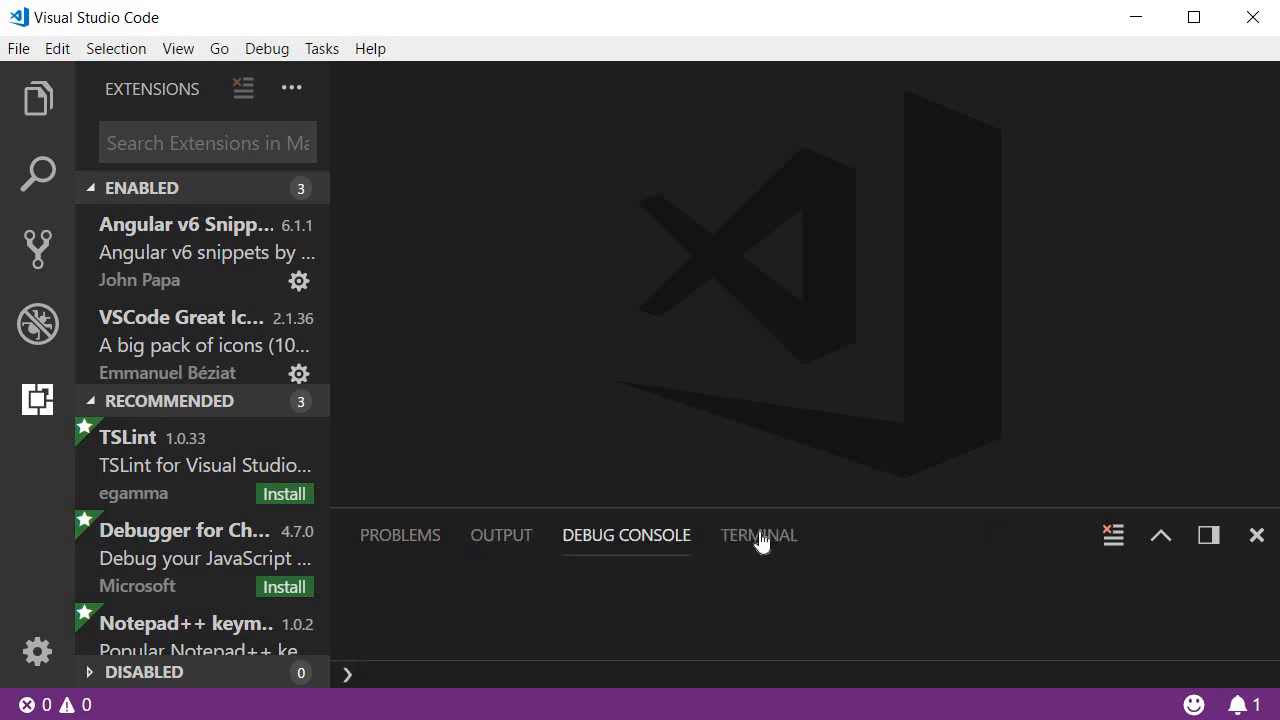
pyautogui.click(758, 536)
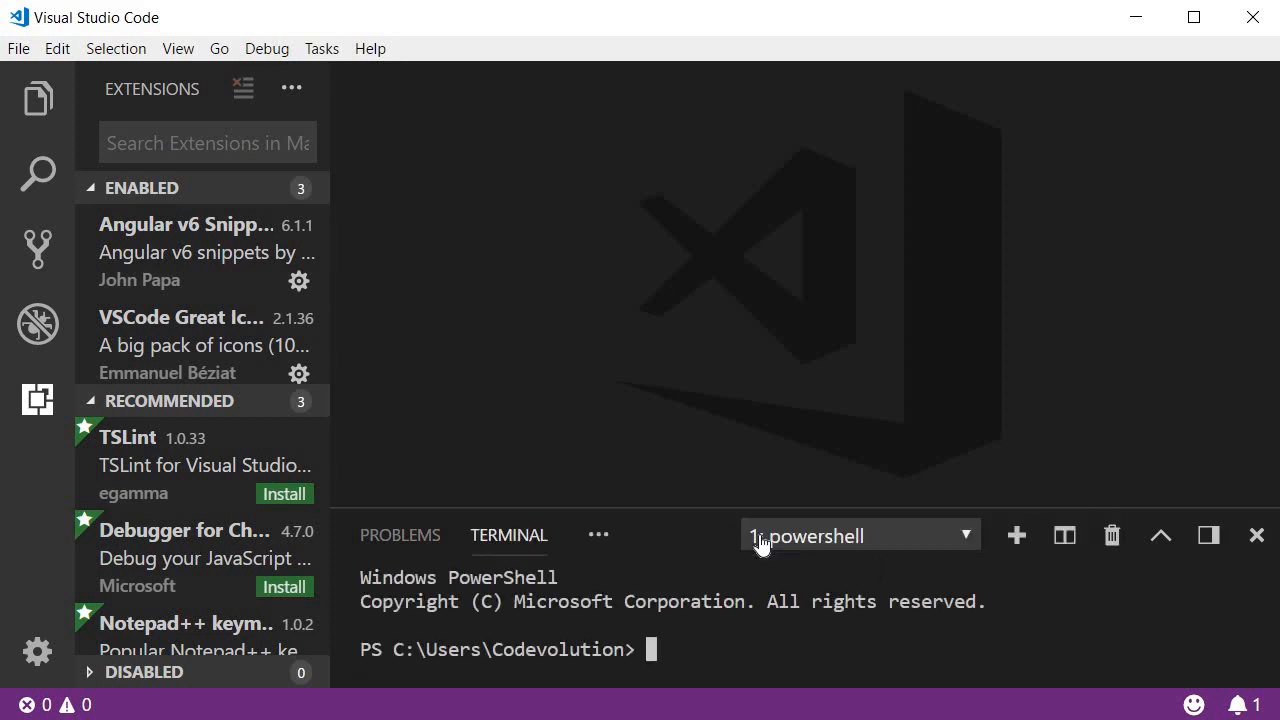
pyautogui.moveTo(220, 710)
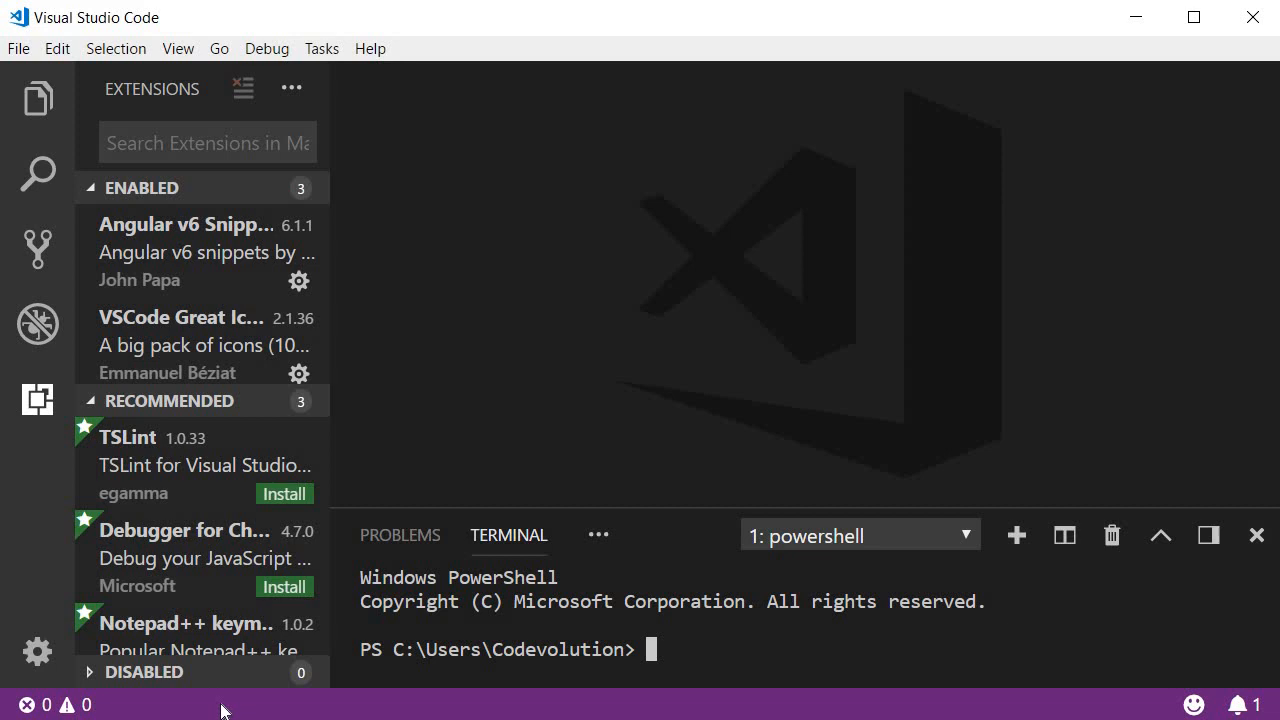
pyautogui.moveTo(458, 318)
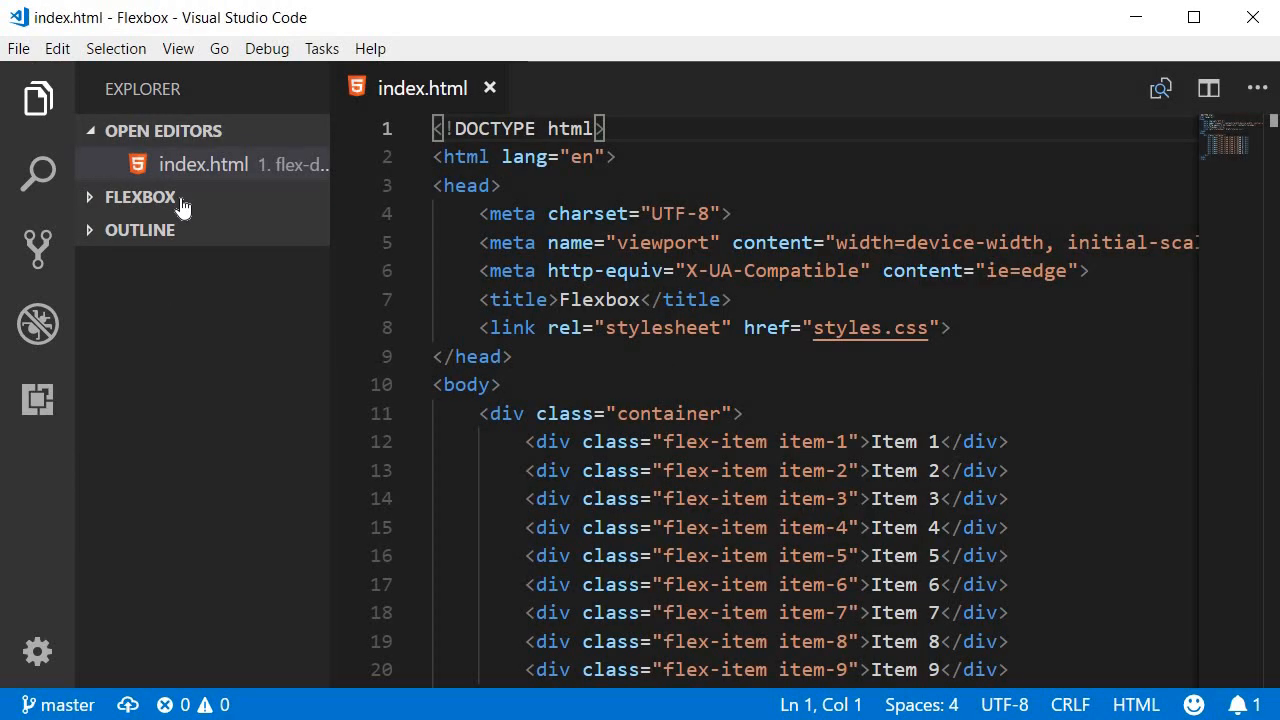
pyautogui.moveTo(212, 540)
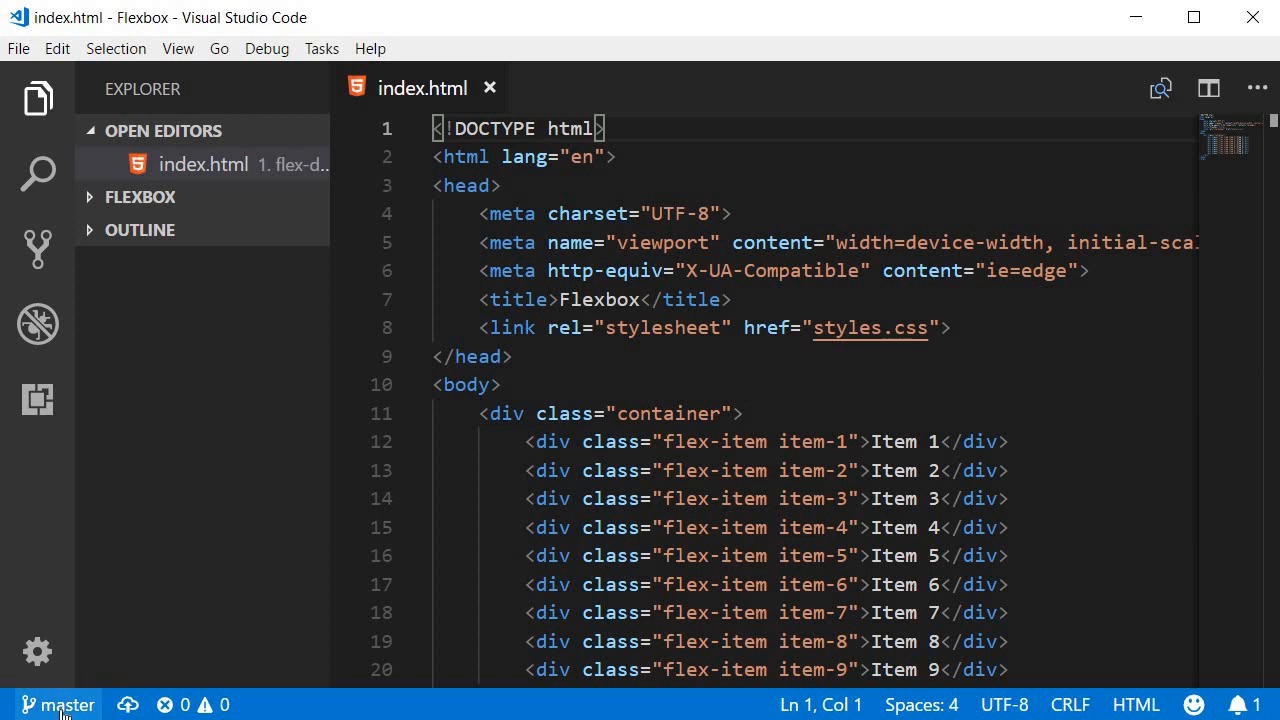
pyautogui.moveTo(208, 704)
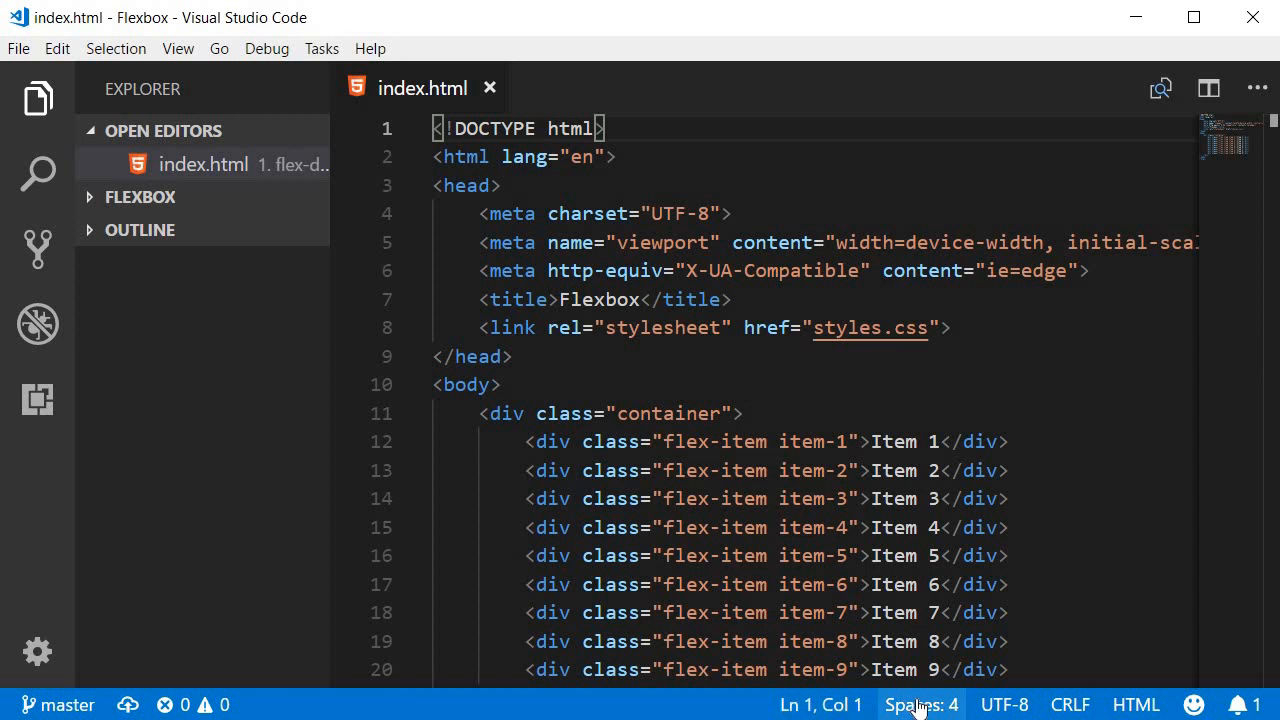
pyautogui.moveTo(1004, 704)
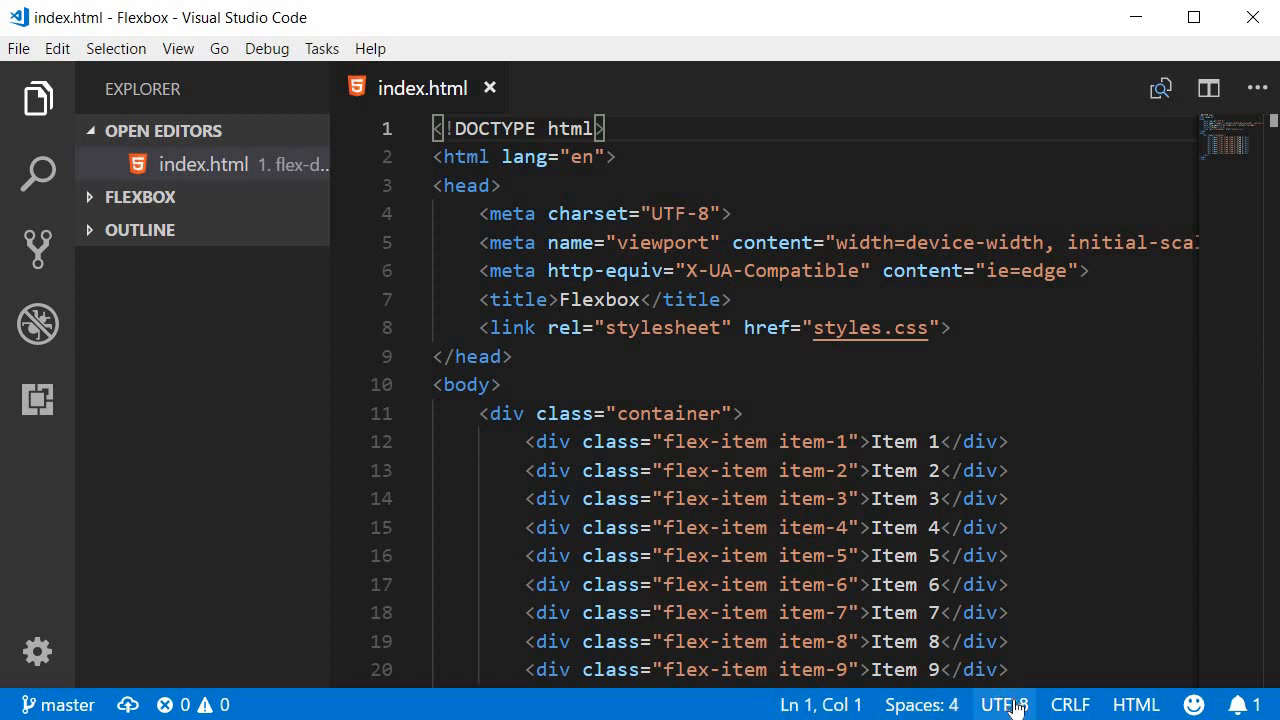